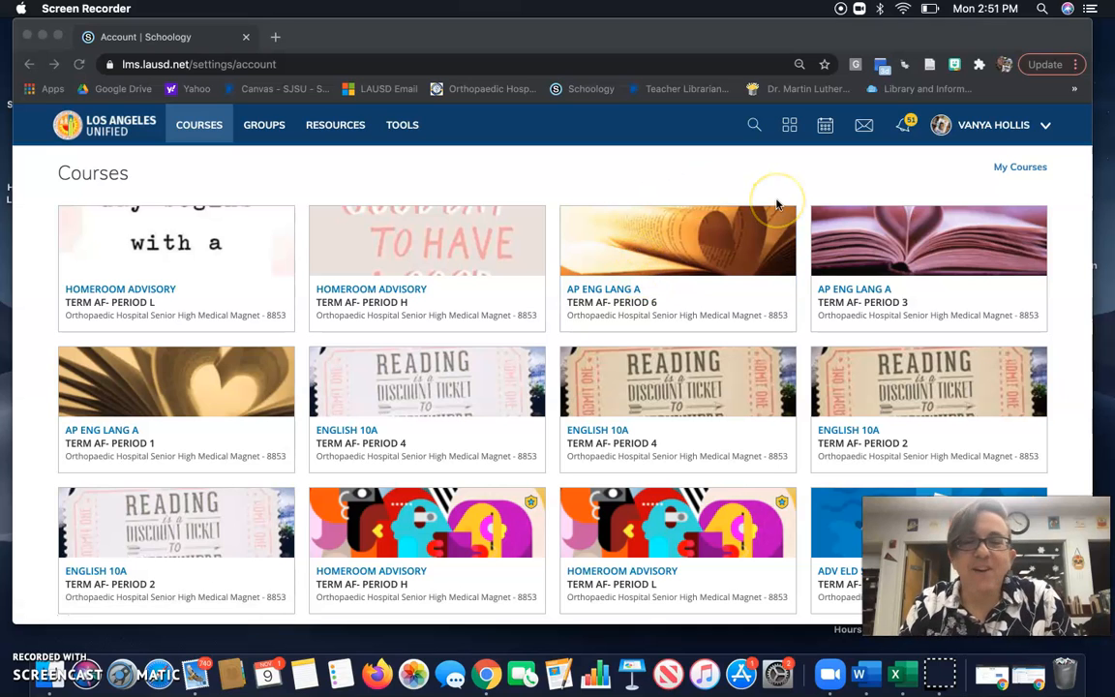
pyautogui.moveTo(898, 173)
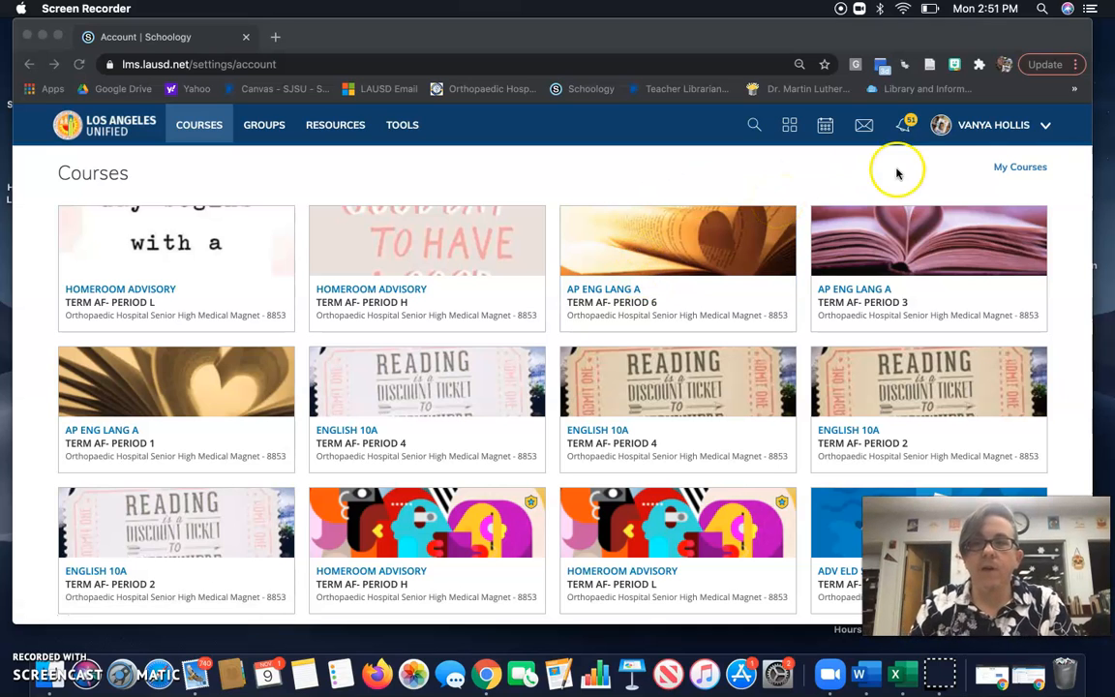
pyautogui.moveTo(1047, 128)
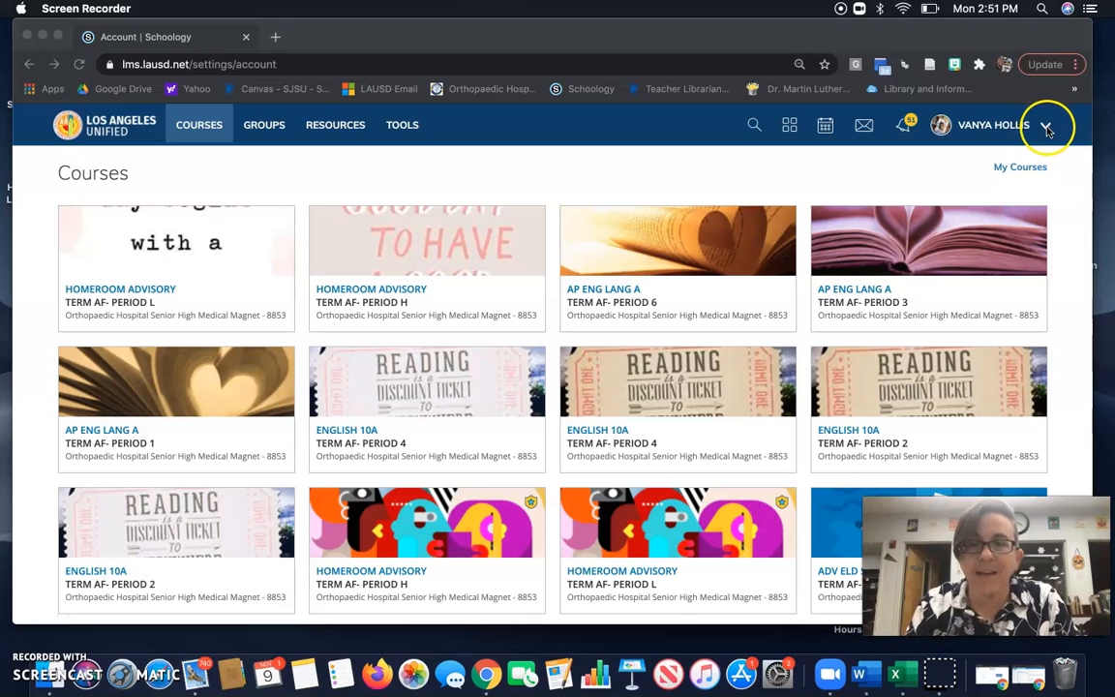
pyautogui.moveTo(501, 143)
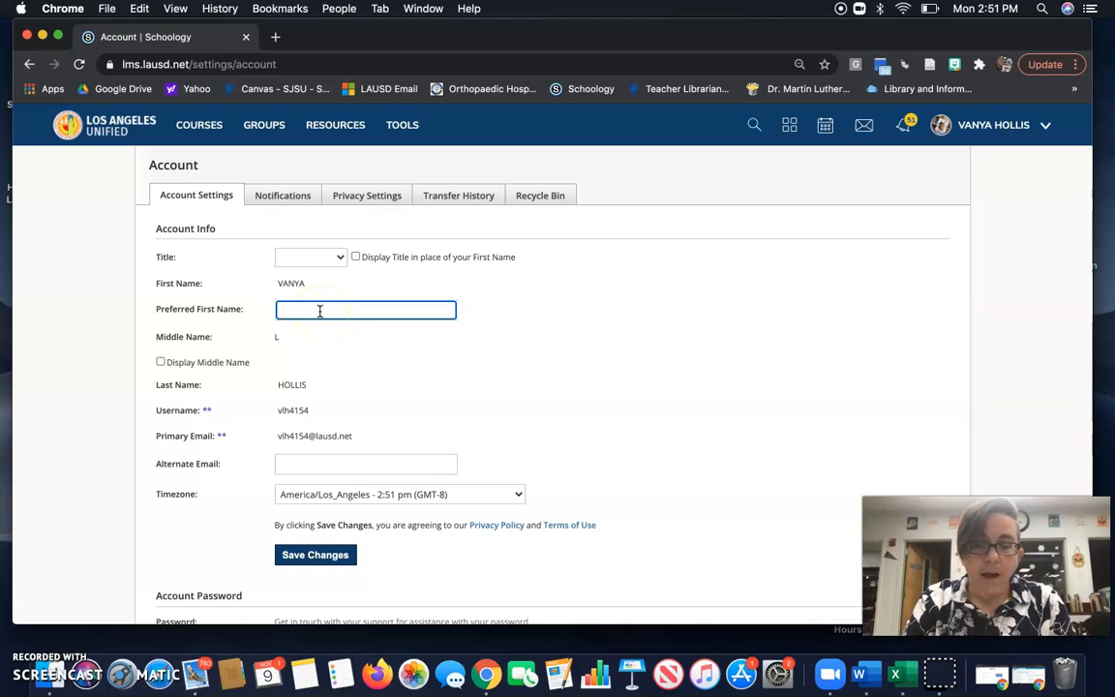
# Step: Enter 'Mx.' then 'Vanya (she or they)' in the Preferred First Name field
pyautogui.write('M')
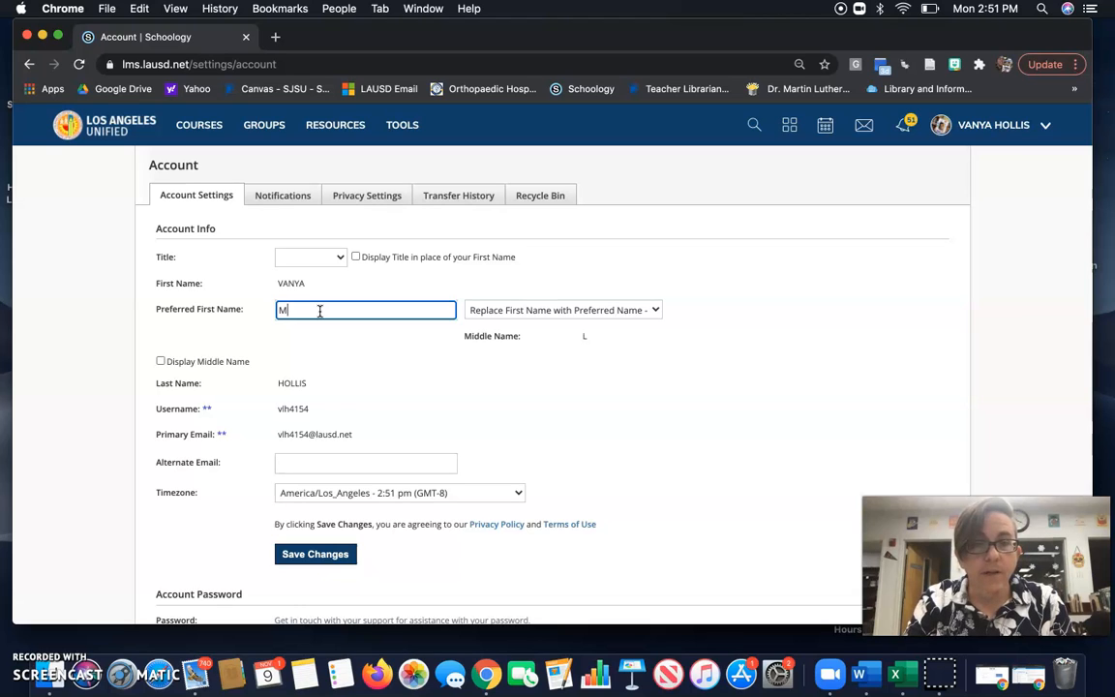
pyautogui.write('x')
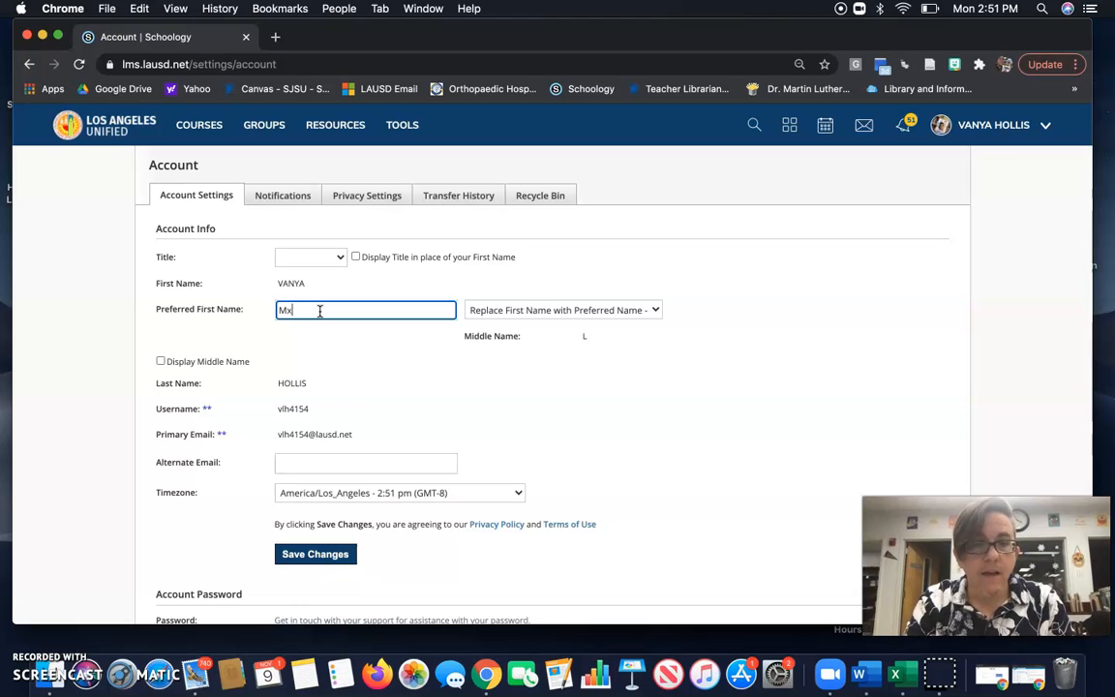
pyautogui.write('.')
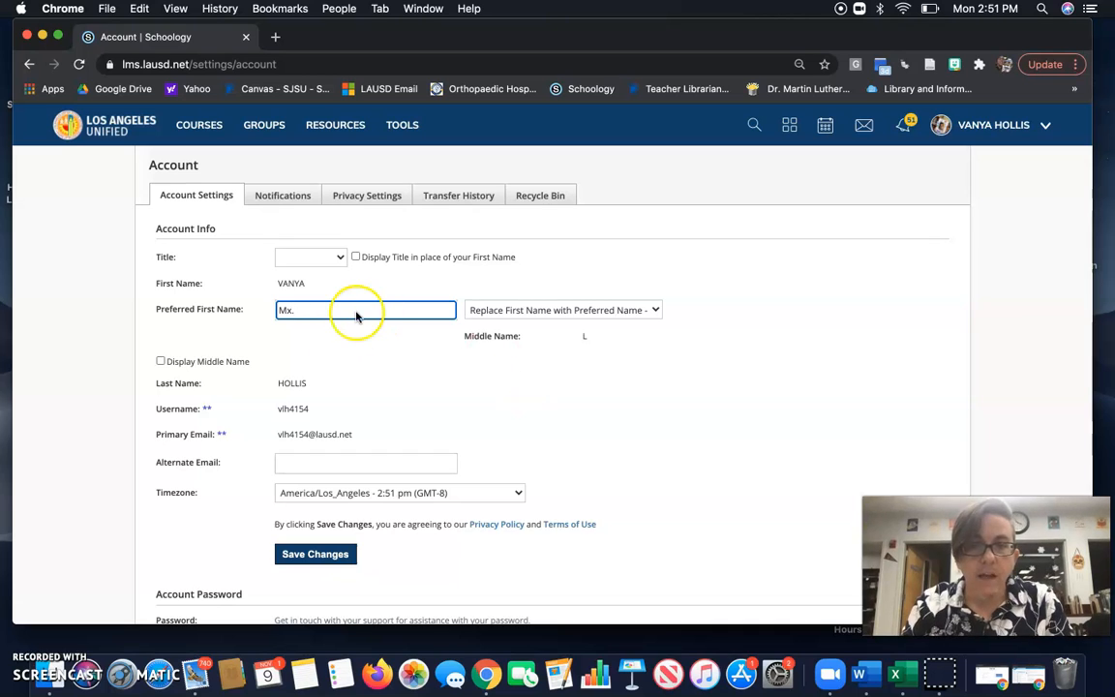
pyautogui.write('Vanya (she or they')
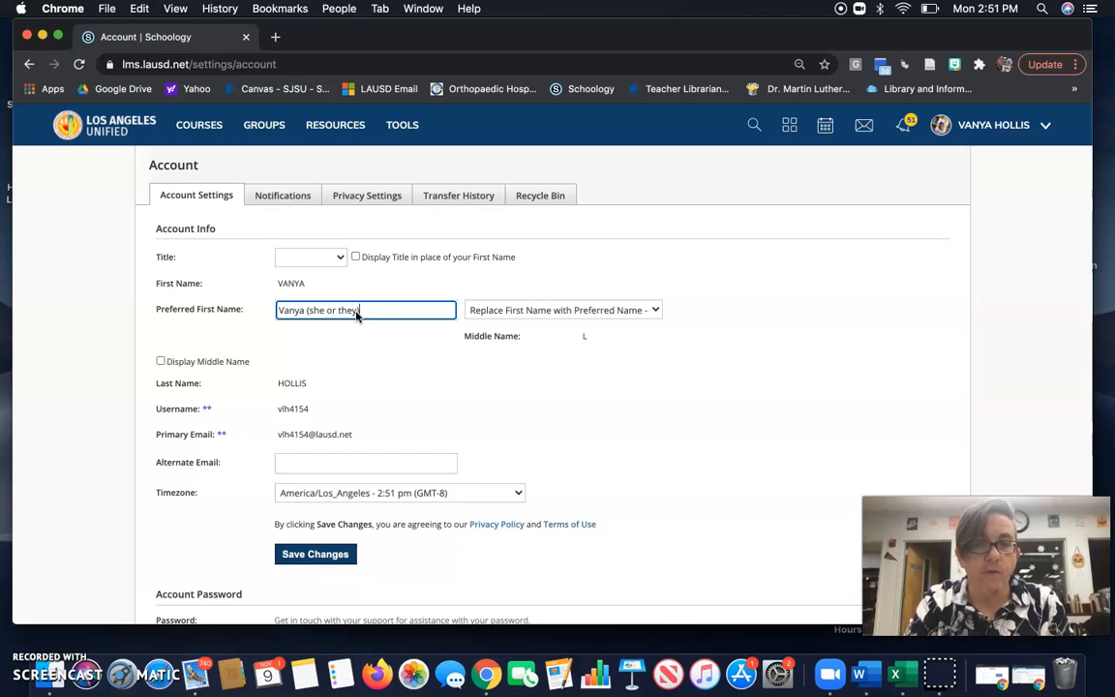
pyautogui.scroll(-3)
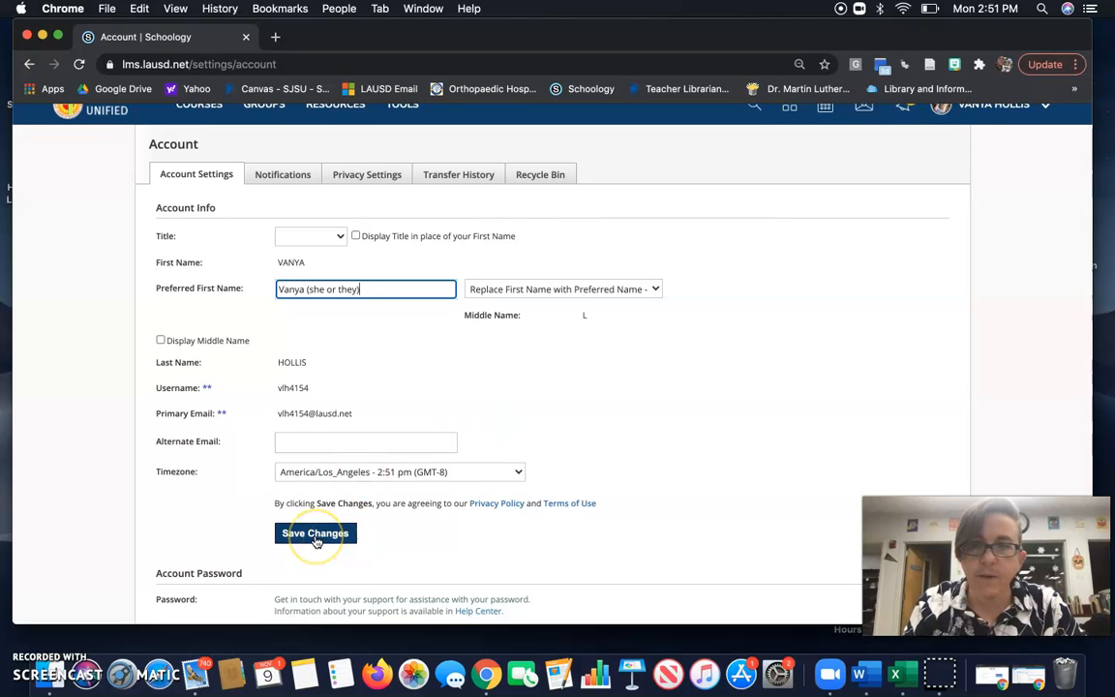
# Step: Save the changes and check the header account name now shows 'Vanya (she or they)'
pyautogui.click(314, 532)
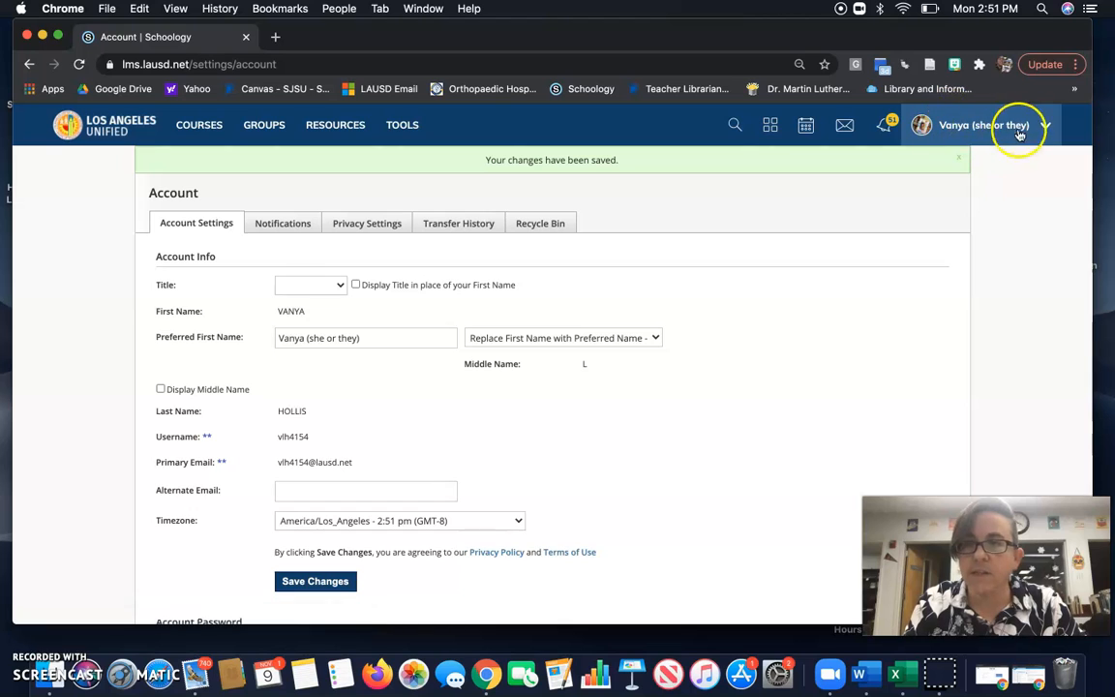
pyautogui.click(983, 124)
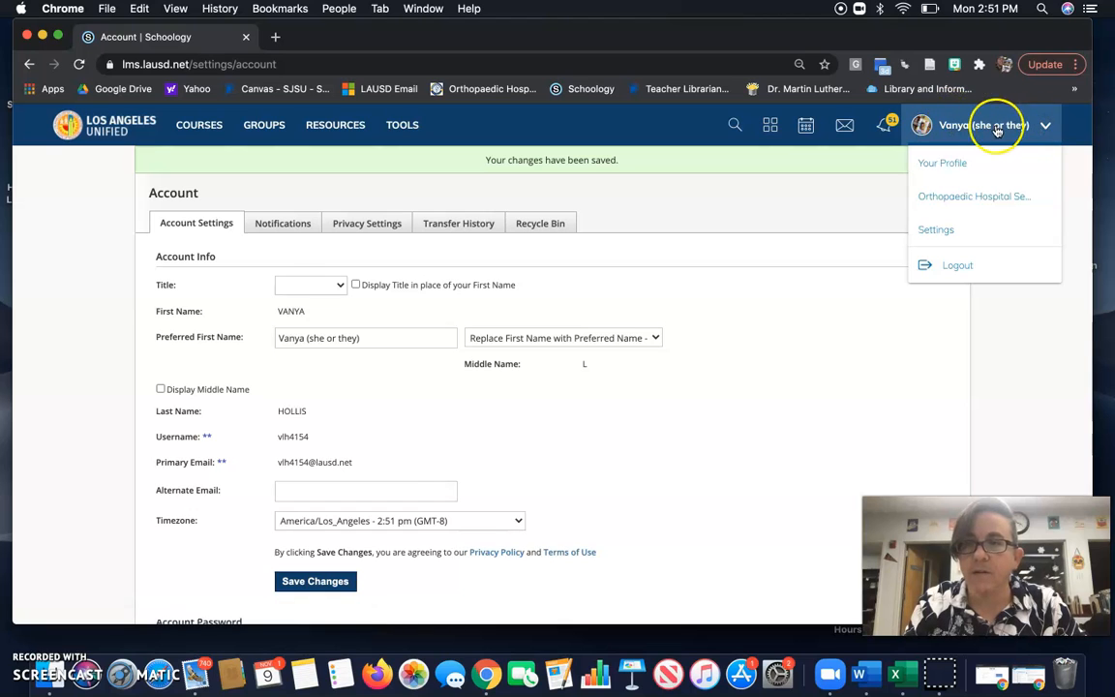
pyautogui.moveTo(658, 259)
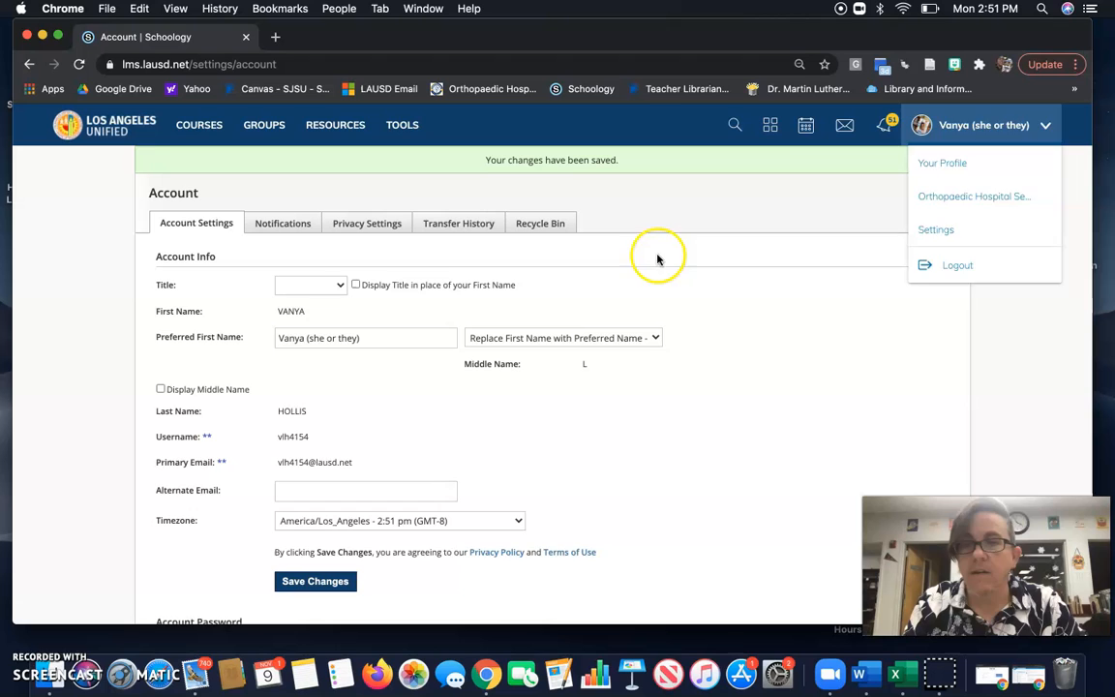
pyautogui.click(366, 337)
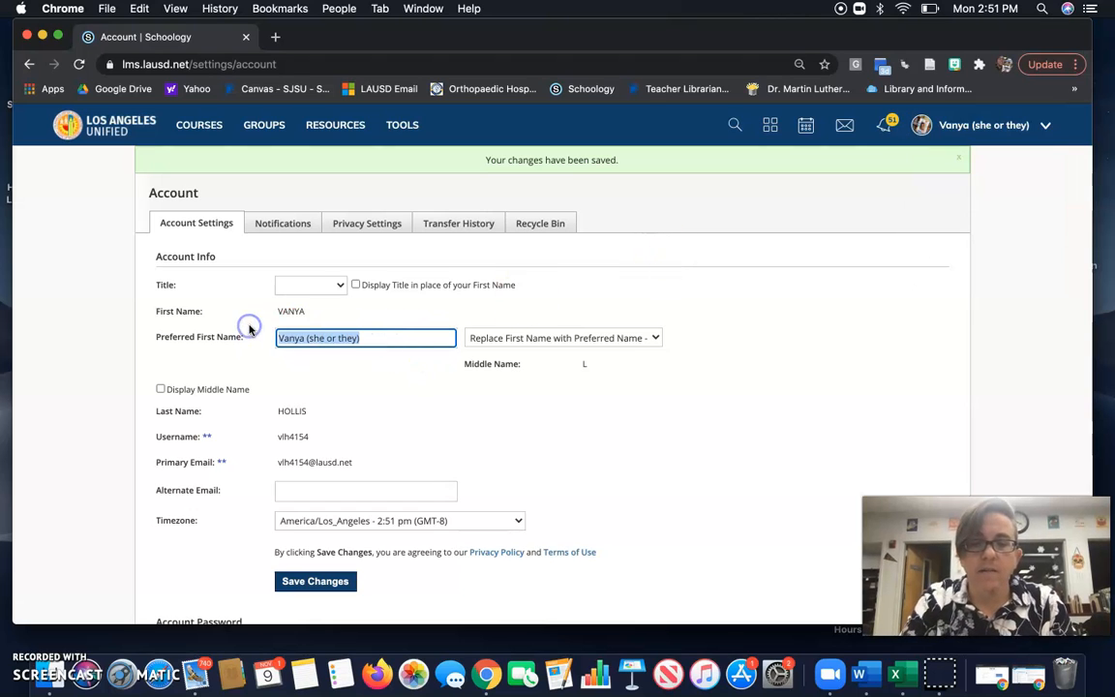
# Step: Replace the preferred first name with 'Mx.' and save so the header reads 'Mx. HOLLIS'
pyautogui.write('Mx.')
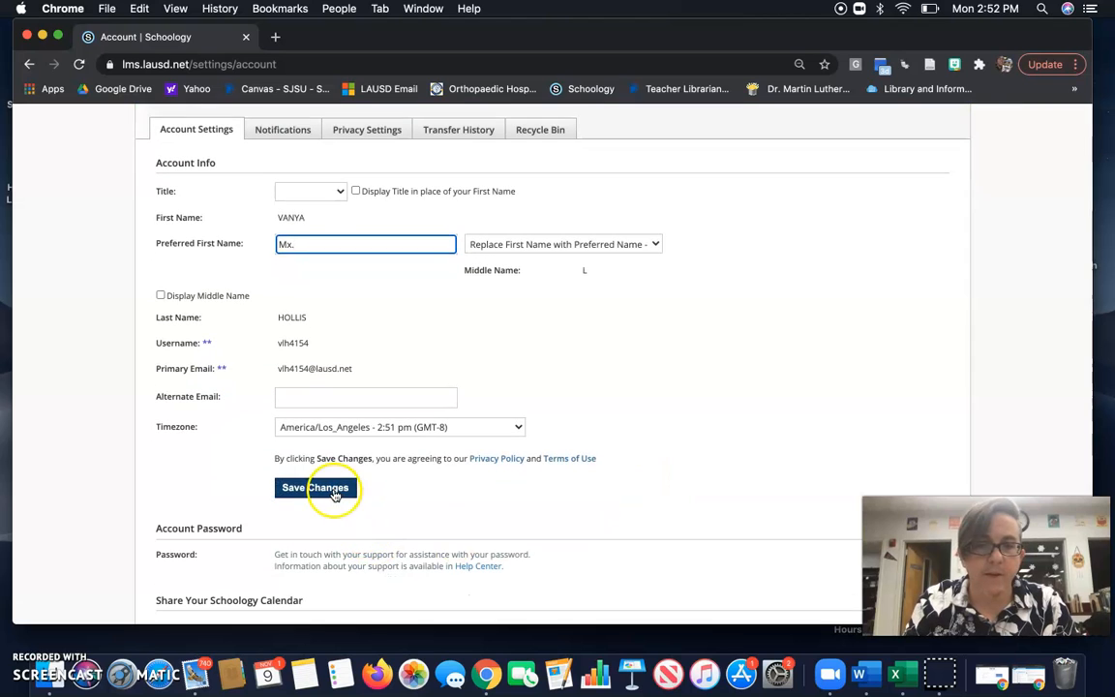
pyautogui.click(314, 488)
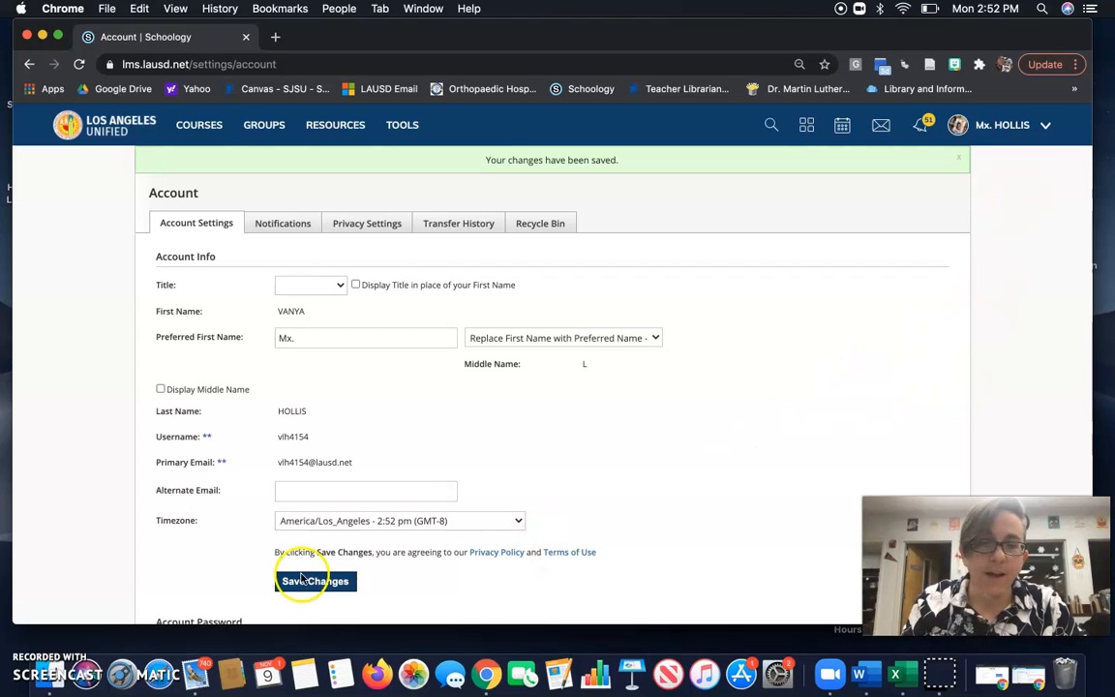
pyautogui.moveTo(683, 416)
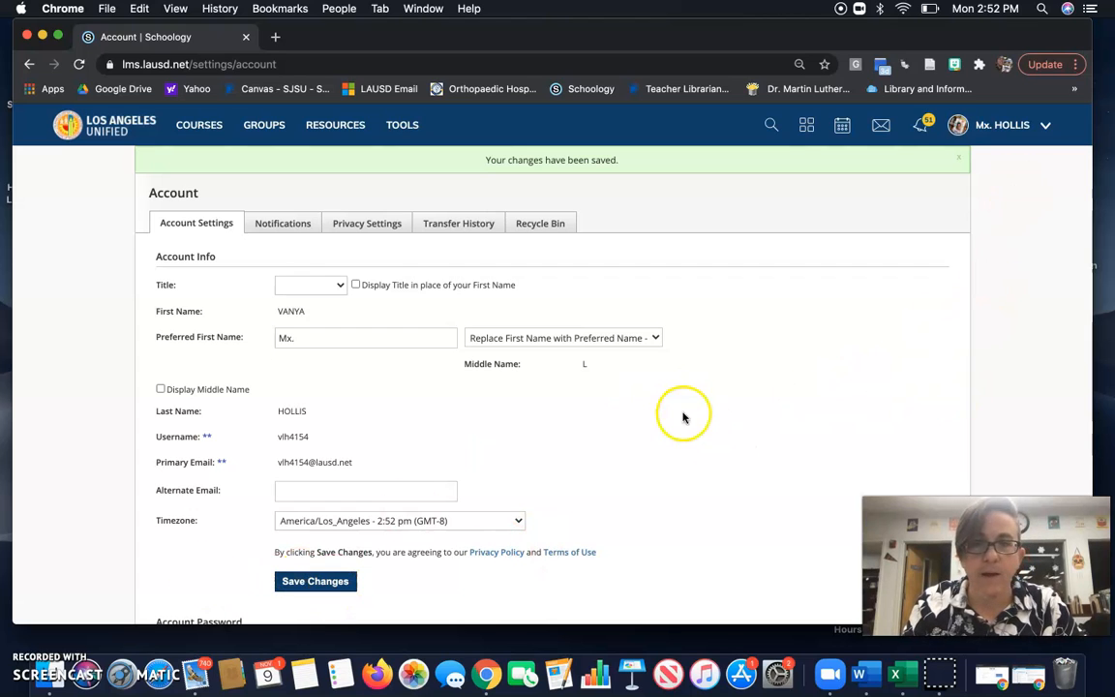
pyautogui.moveTo(43, 540)
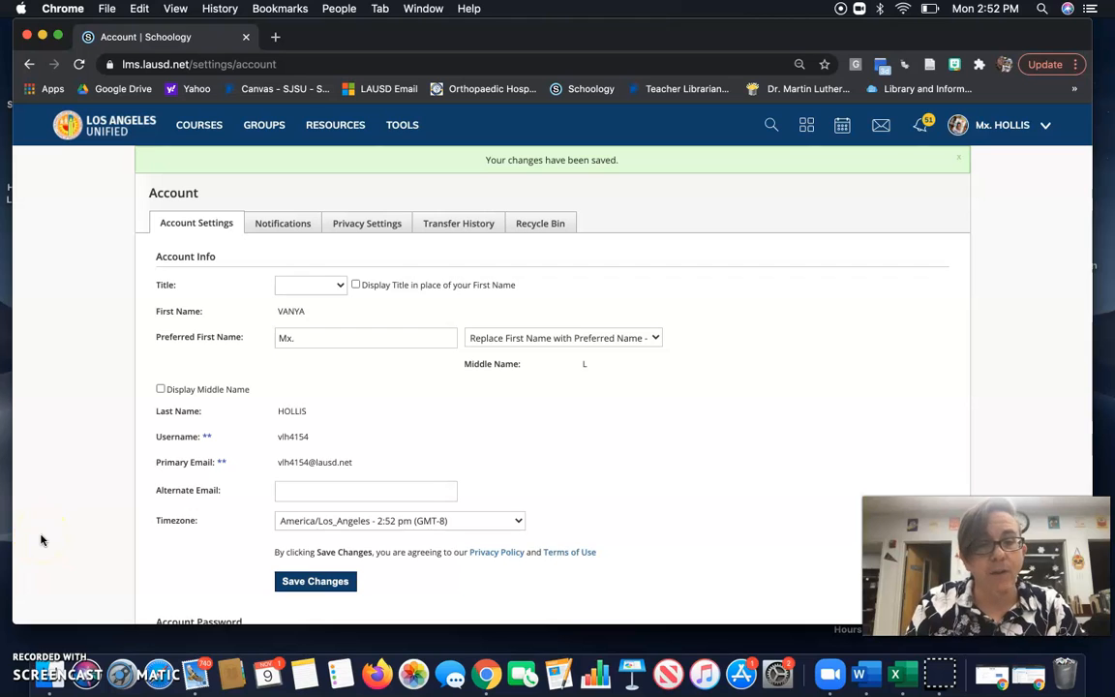